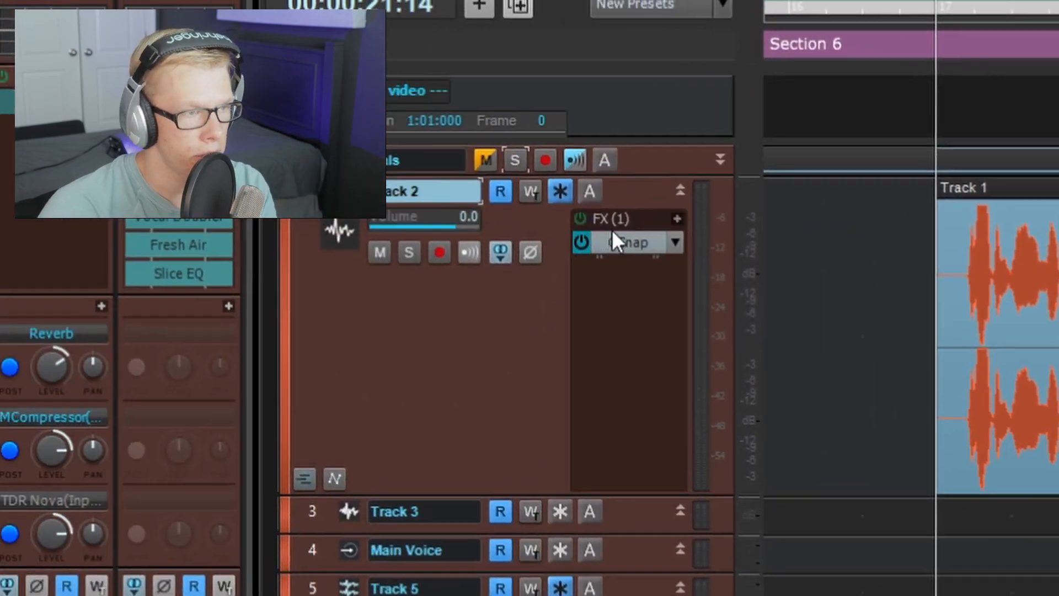
# Open the GSnap pitch-correction plugin from Track 2's effects bin
pyautogui.doubleClick(628, 242)
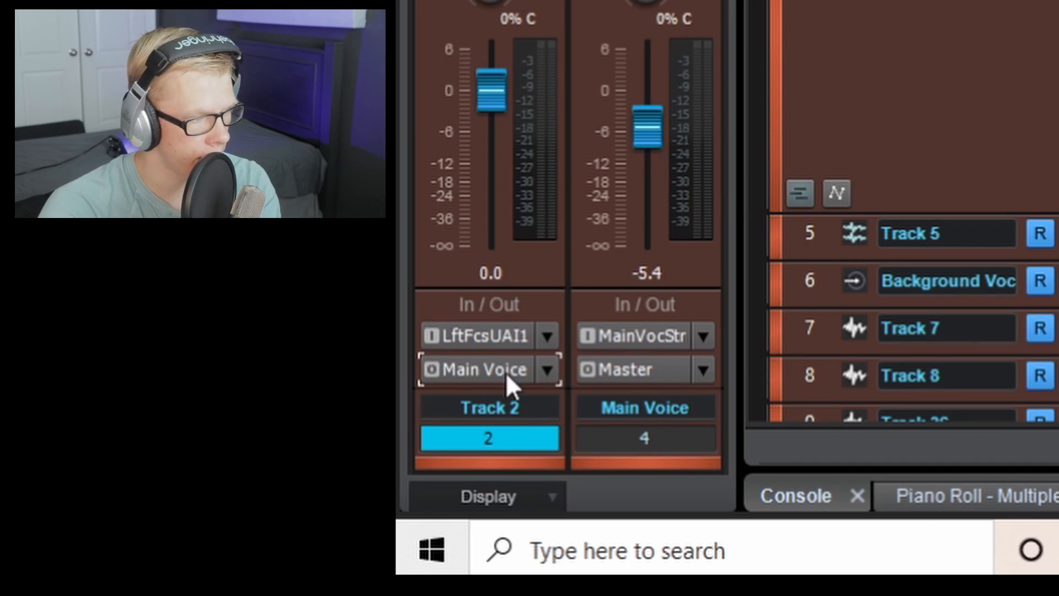
# Route Track 2's output to the Main Voice bus, which feeds Master
pyautogui.click(547, 369)
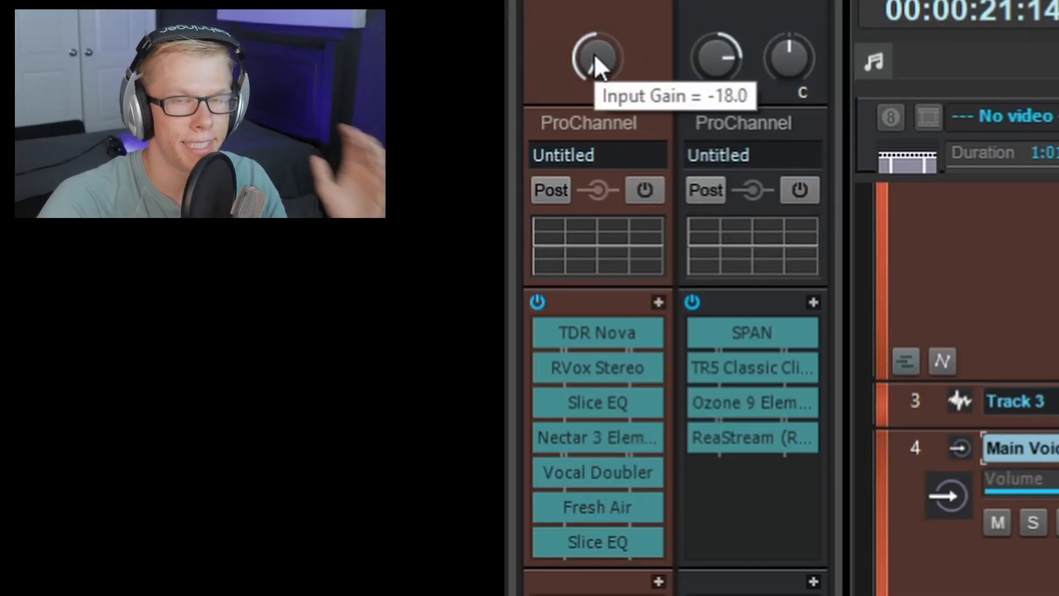
# Set the Main Voice strip's input gain to -18 dB
pyautogui.doubleClick(595, 332)
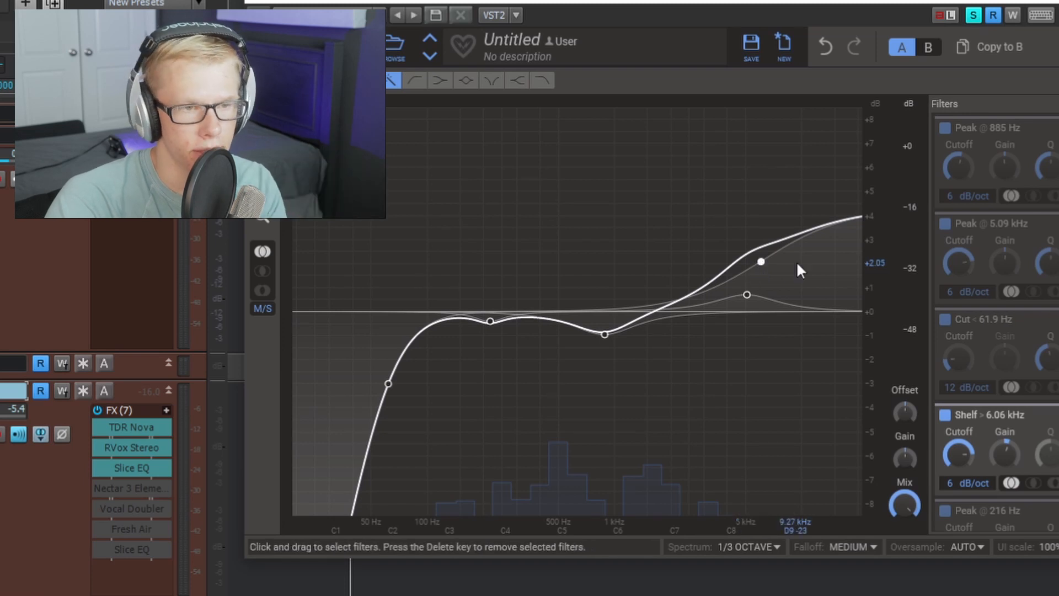
# Shape TDR Nova's high shelf on Main Voice to boost above about 6.06 kHz
pyautogui.moveTo(759, 261); pyautogui.dragTo(746, 295)
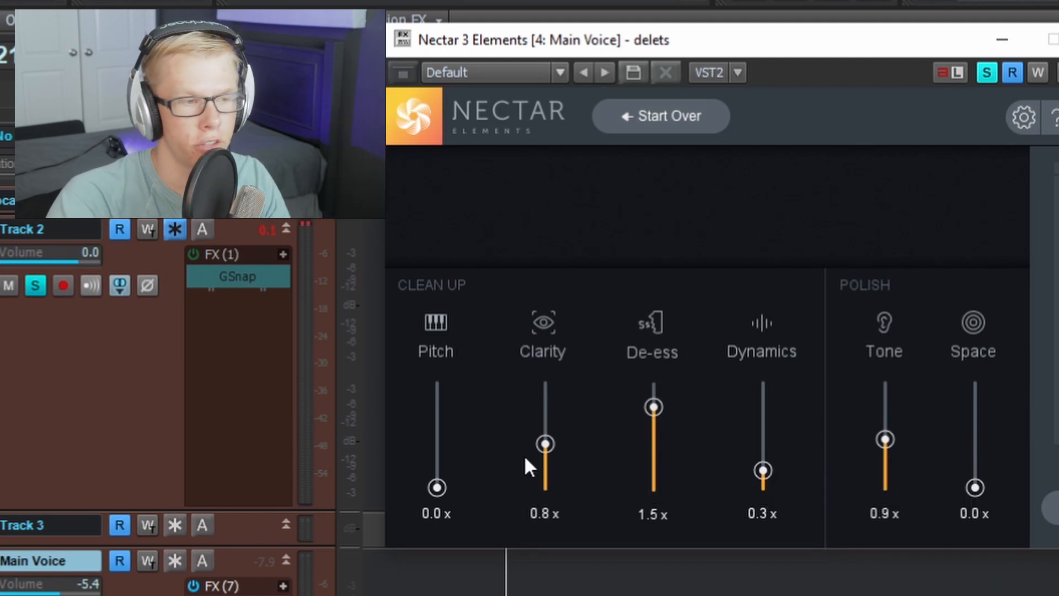
pyautogui.moveTo(544, 444)
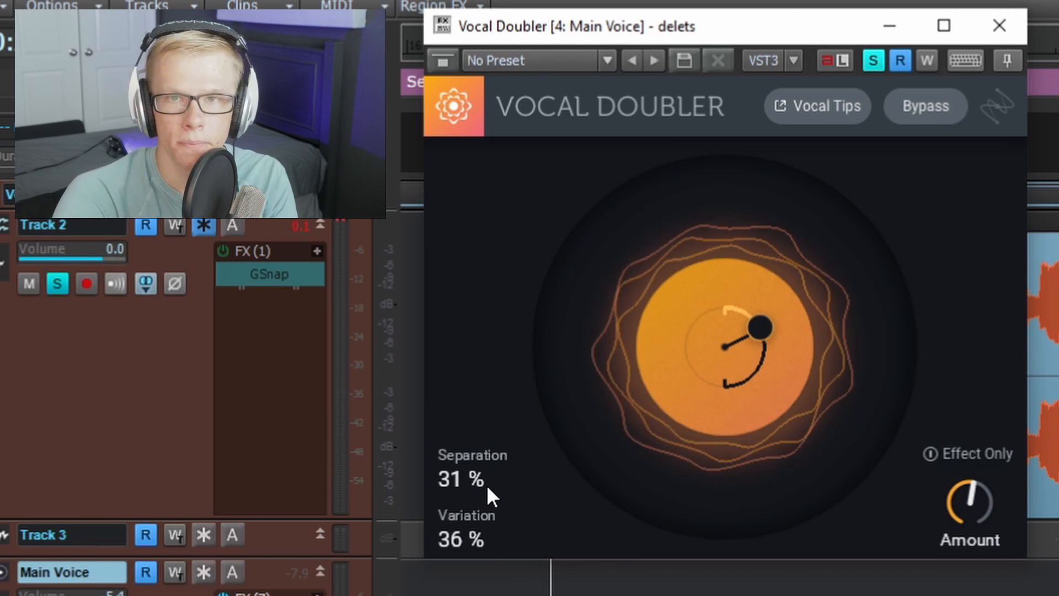
# Set Vocal Doubler on Main Voice to 31% separation and 36% variation
pyautogui.click(998, 26)
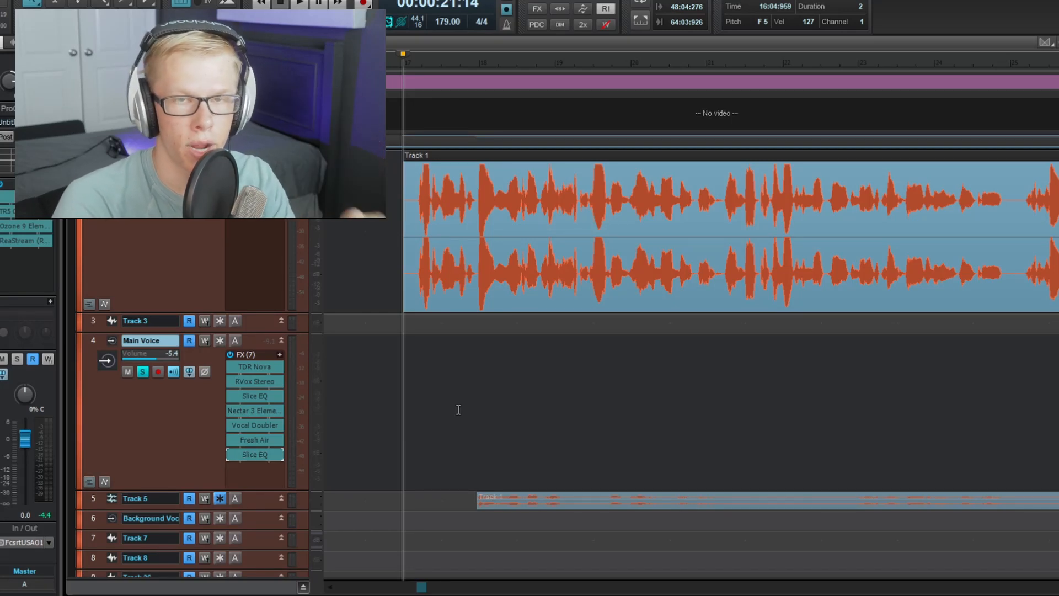
# Close the plugin windows and return to the track view of Main Voice's effects
pyautogui.click(298, 4)
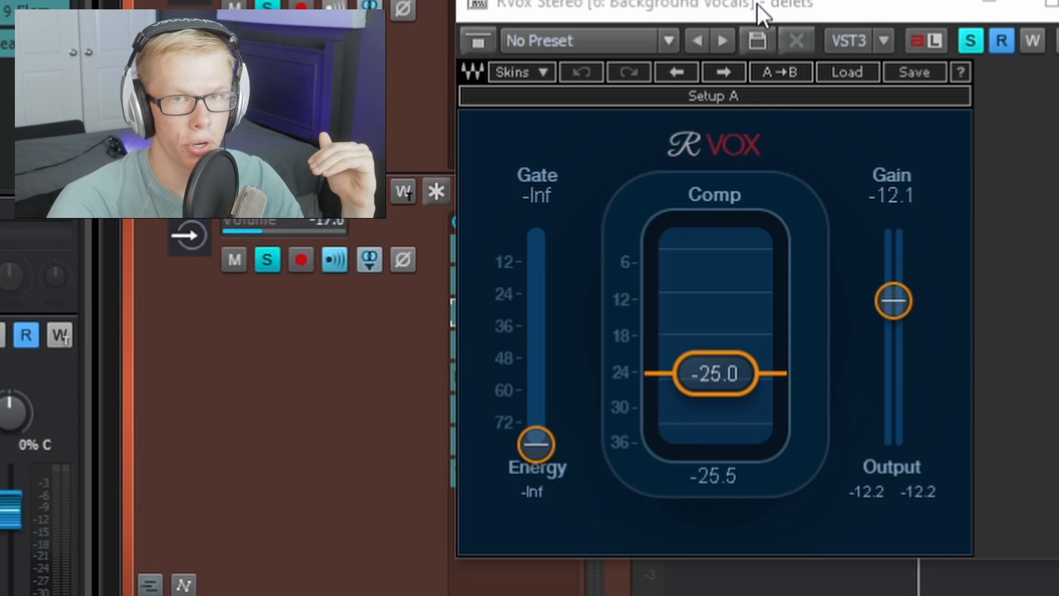
# Boost Background Vocals' highs with the EQ high shelf node
pyautogui.click(795, 40)
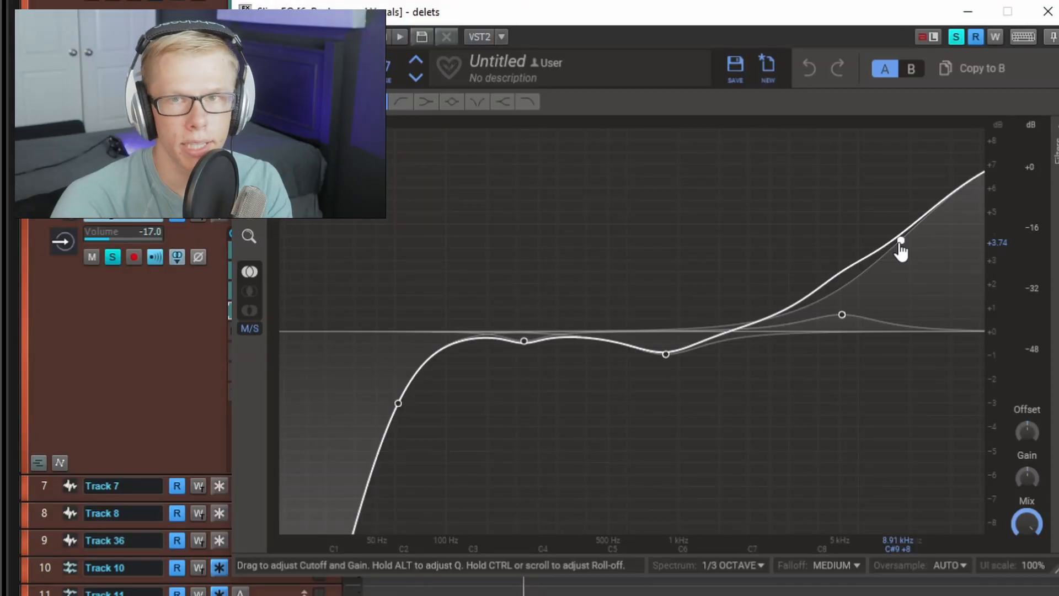
pyautogui.moveTo(900, 241); pyautogui.dragTo(899, 239)
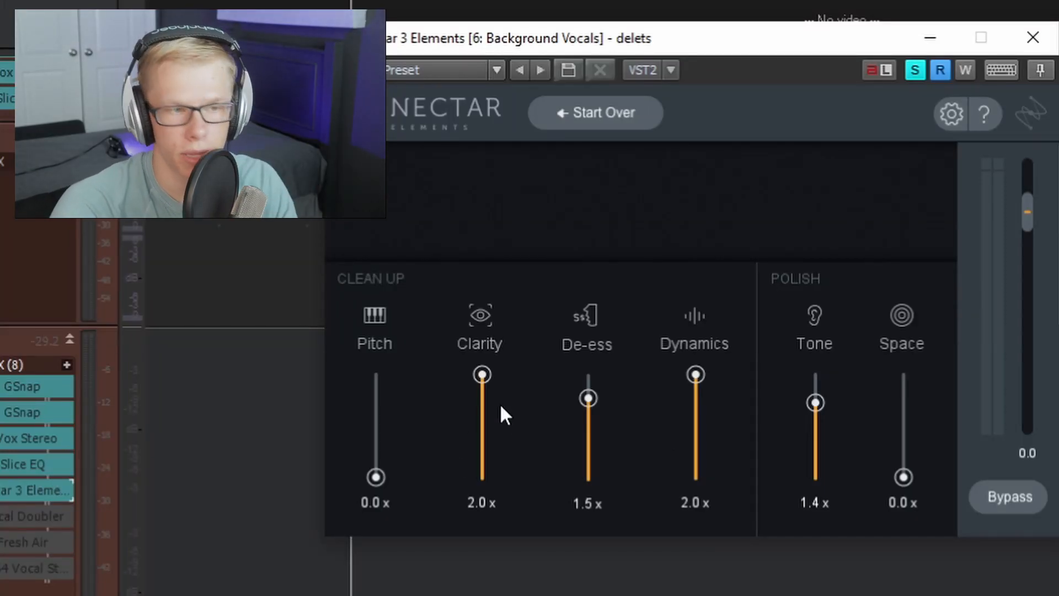
pyautogui.moveTo(705, 376)
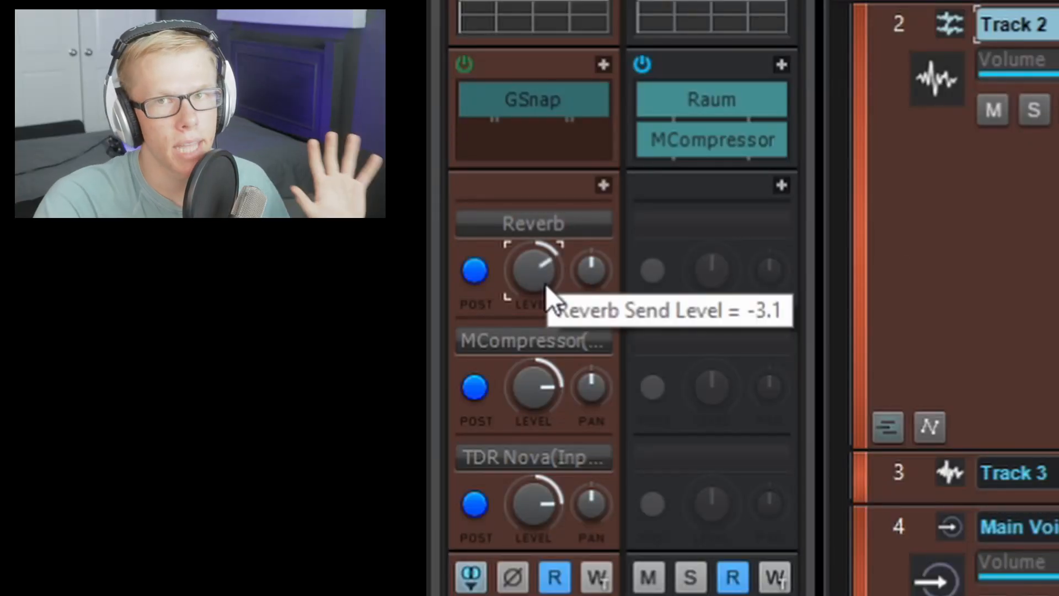
# Open the Raum reverb from the reverb bus effects rack
pyautogui.click(473, 271)
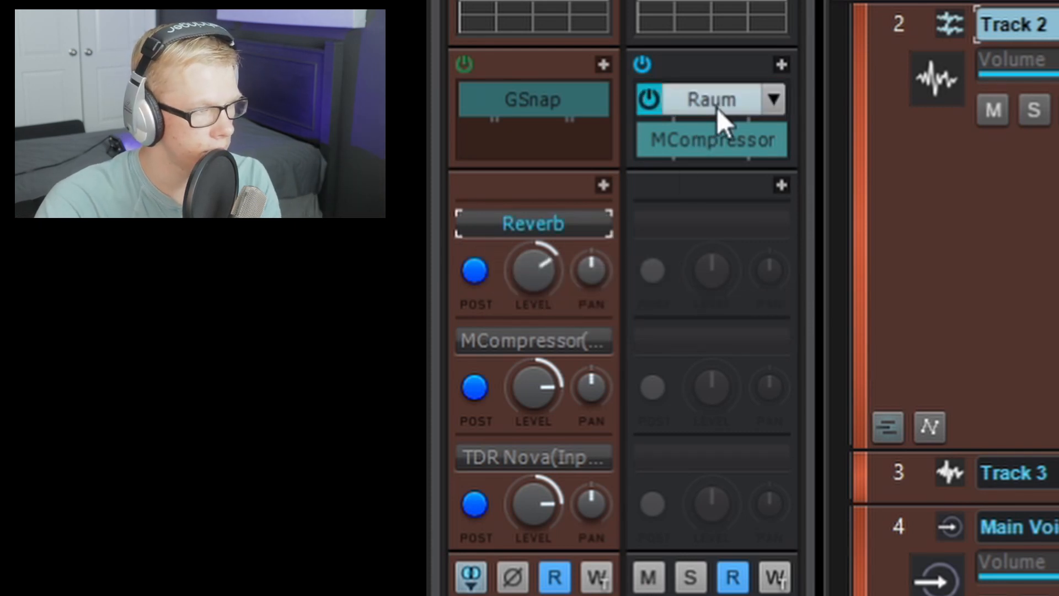
pyautogui.click(709, 99)
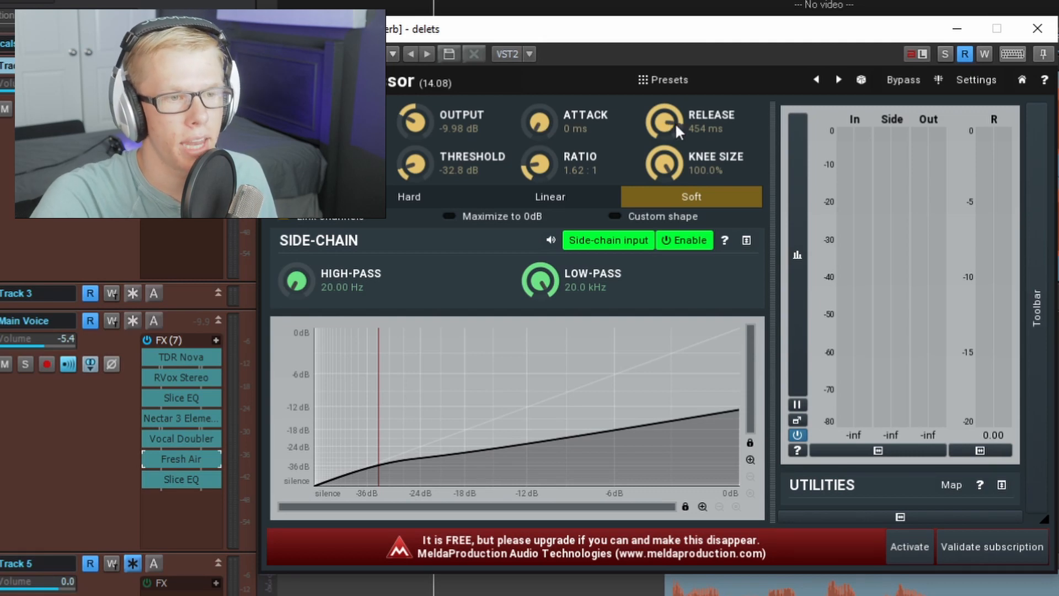
pyautogui.moveTo(554, 127)
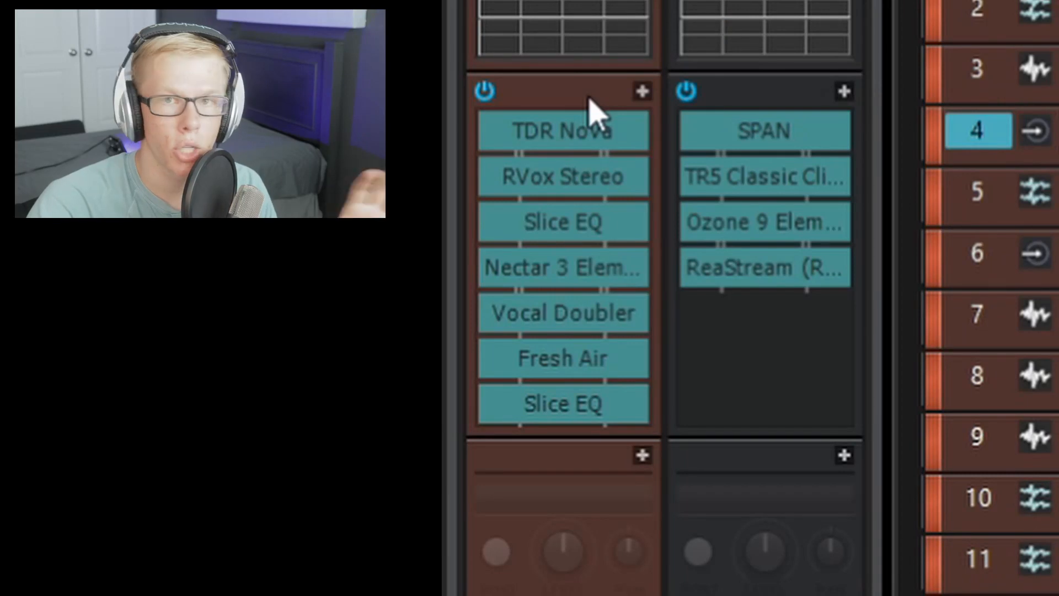
# Show the Main Voice rack options, including Save FX Rack as FX Chain Preset
pyautogui.click(641, 91)
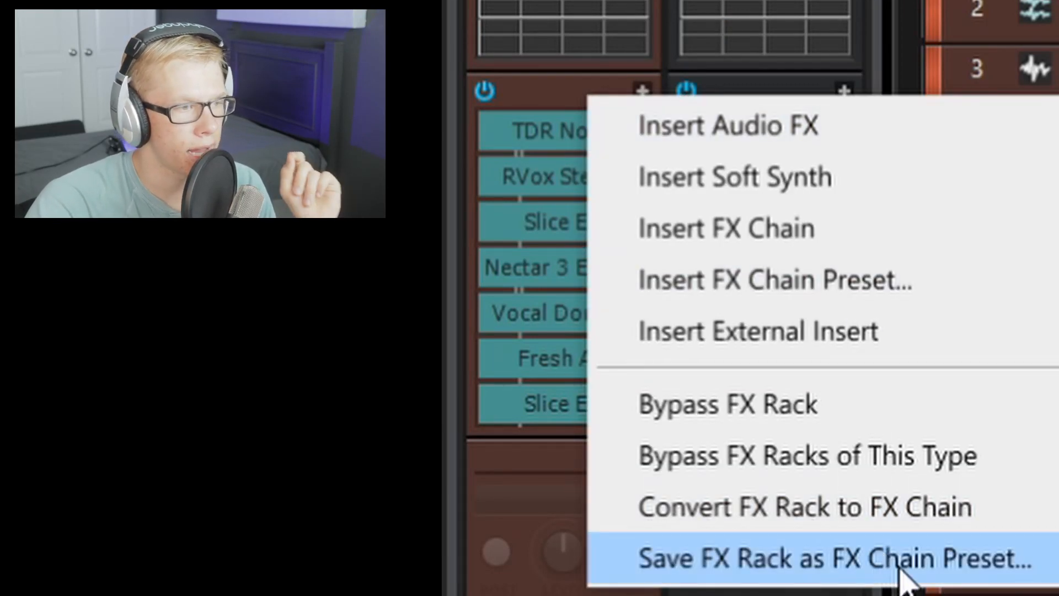
pyautogui.moveTo(905, 581)
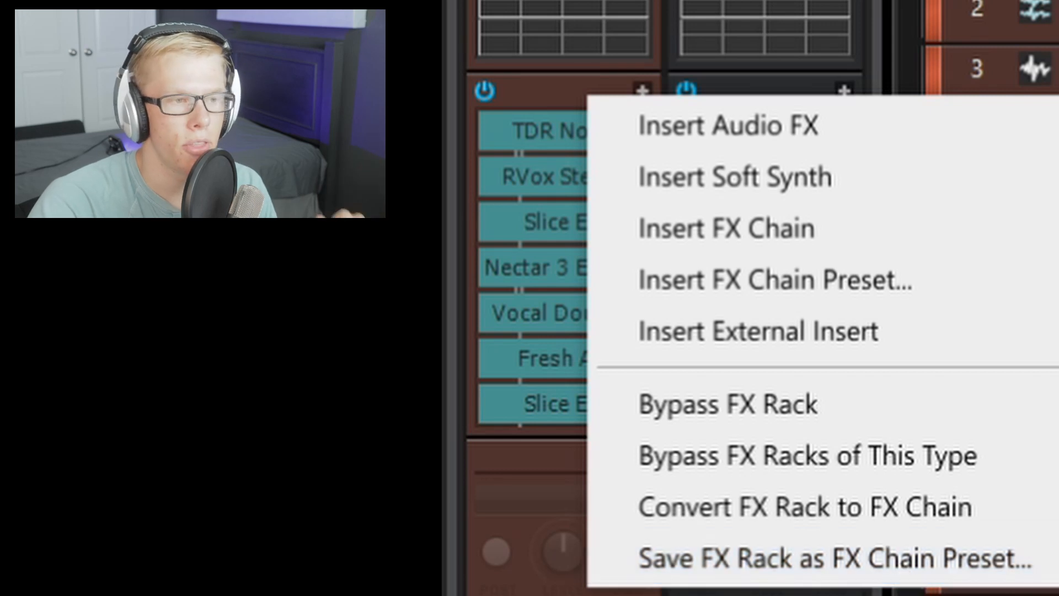